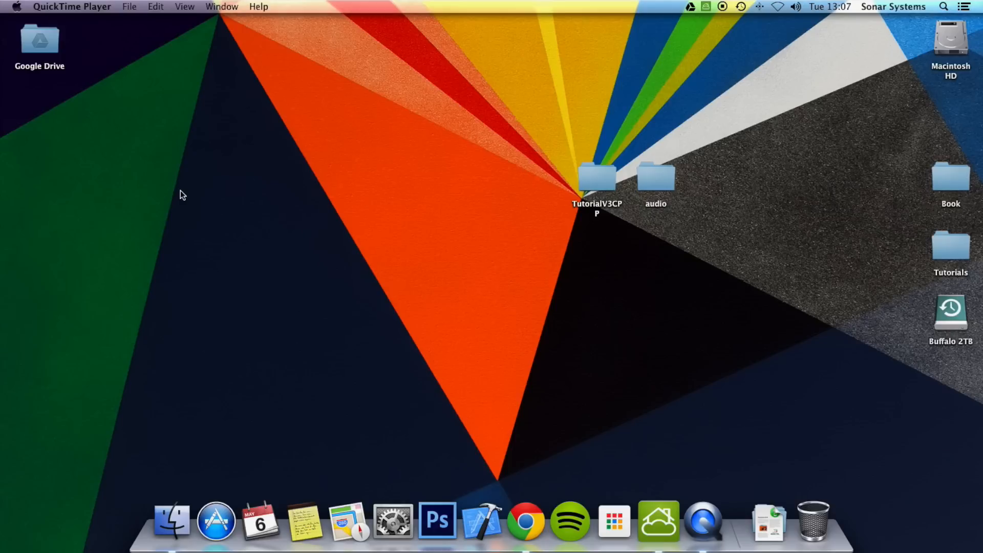
Open TutorialV3CPP.xcodeproj from the TutorialV3CPP folder in Finder into Xcode.
{"action": "left_click", "coordinate": [596, 178]}
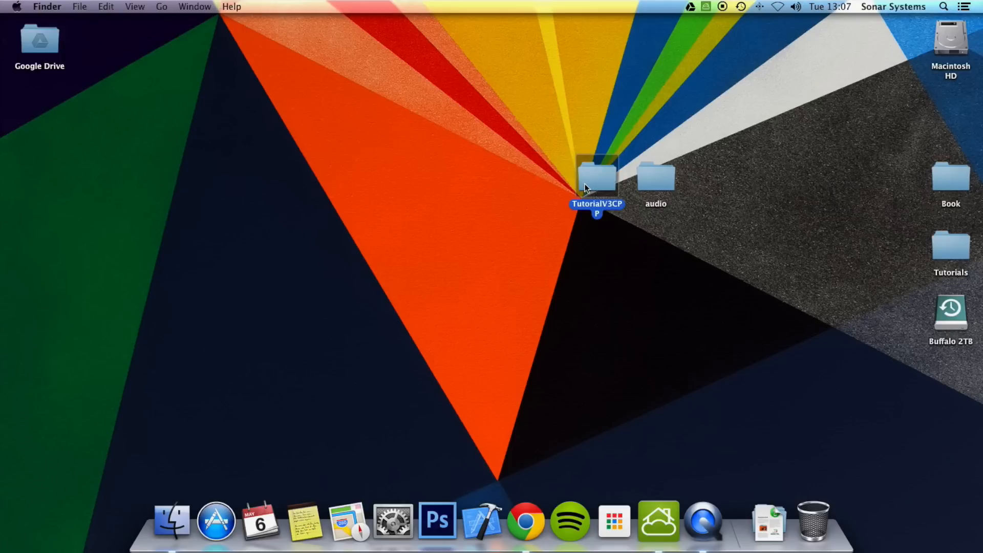
{"action": "double_click", "coordinate": [595, 174]}
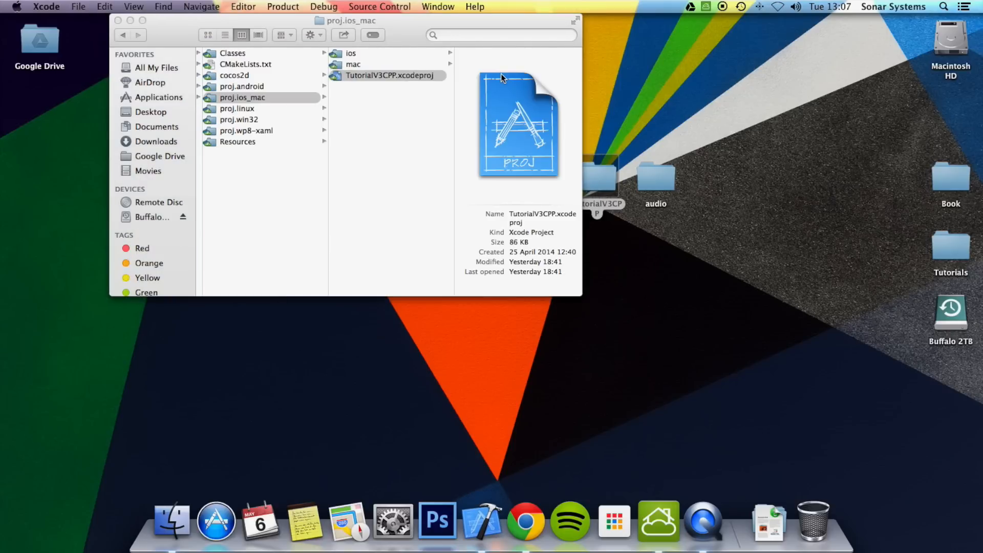
{"action": "double_click", "coordinate": [393, 75]}
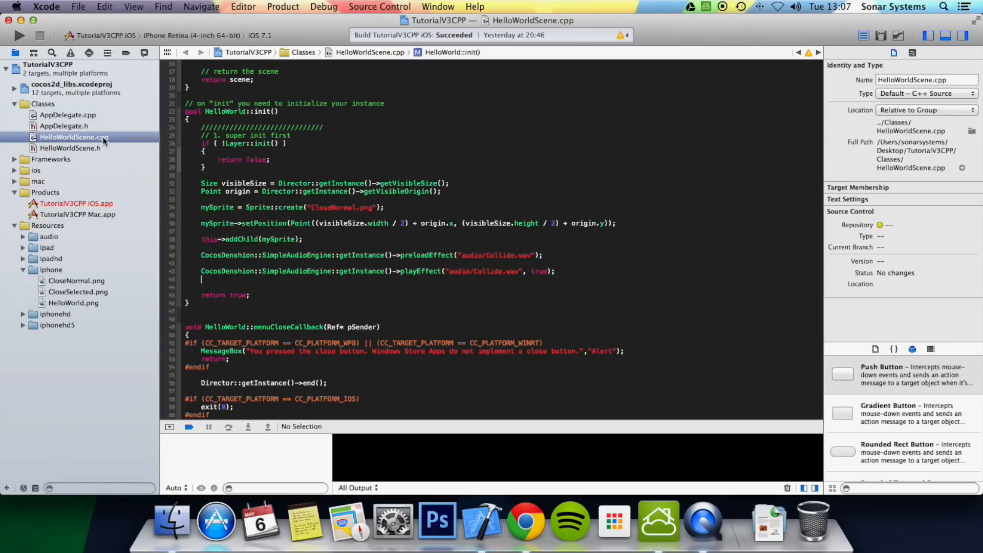
Declare void StopEffect(float dt); below the mySprite member in HelloWorldScene.h.
{"action": "left_click", "coordinate": [69, 147]}
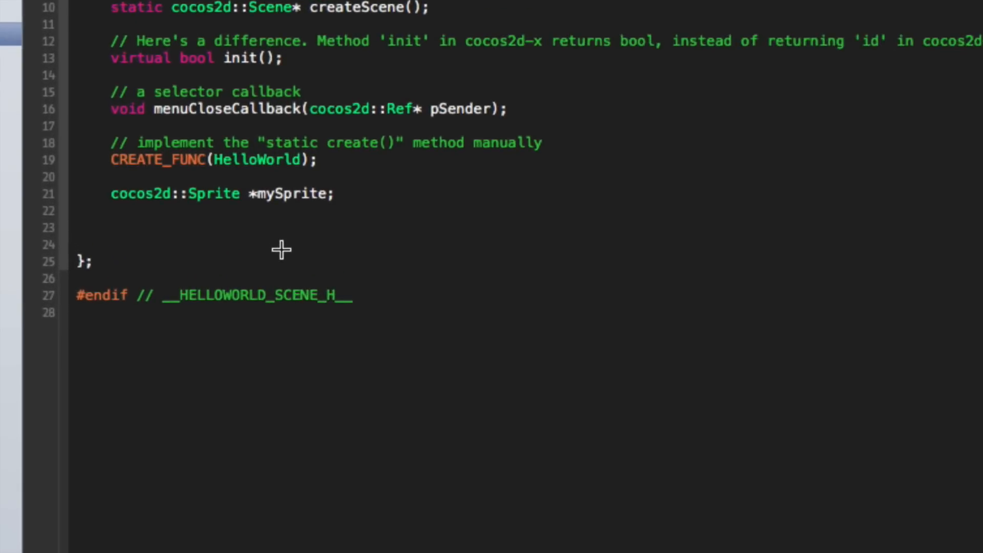
{"action": "type", "text": "void"}
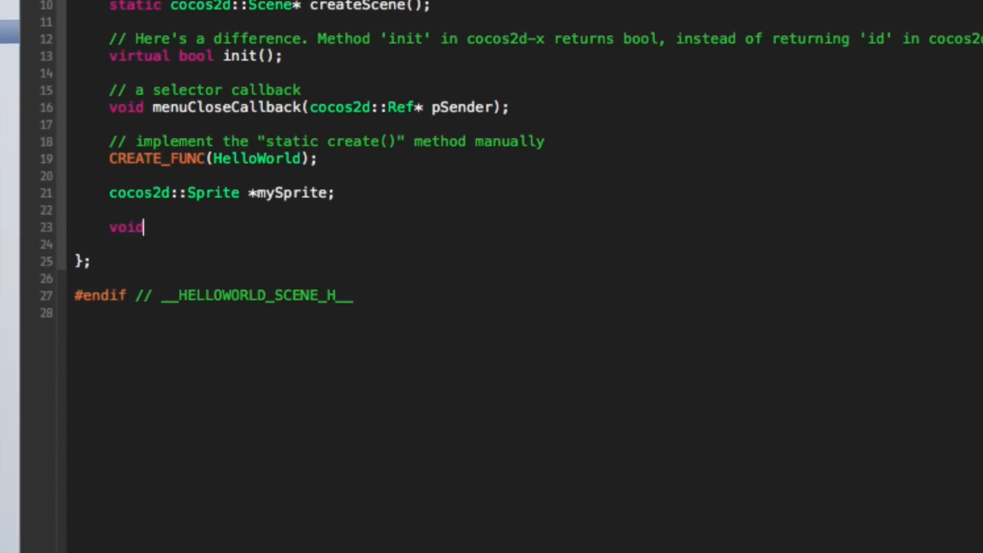
{"action": "type", "text": "Stop"}
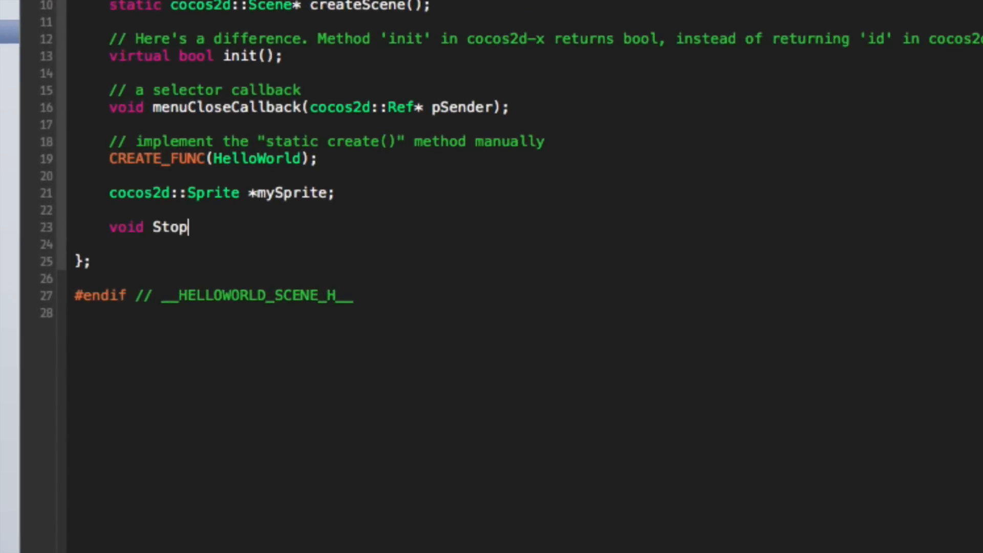
{"action": "type", "text": "Effec"}
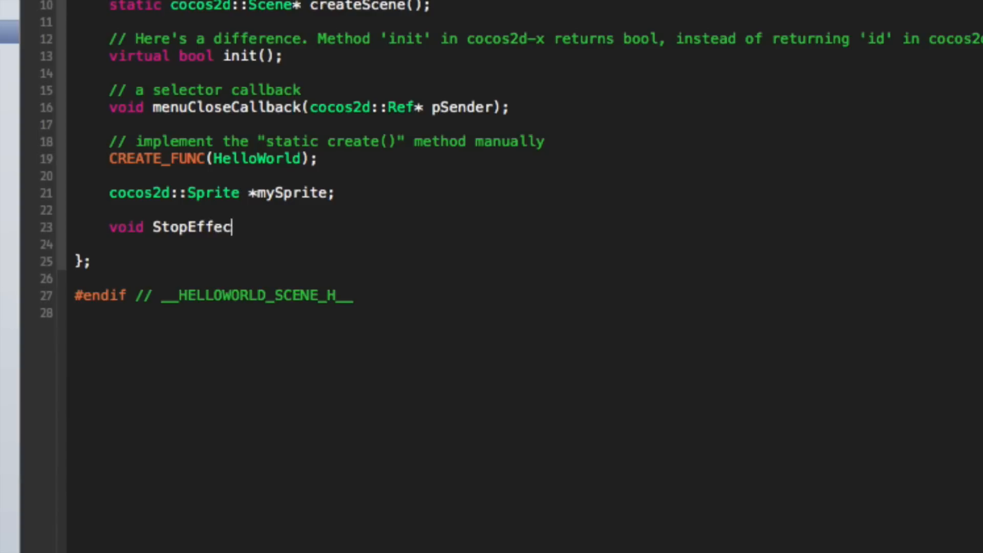
{"action": "type", "text": "t();"}
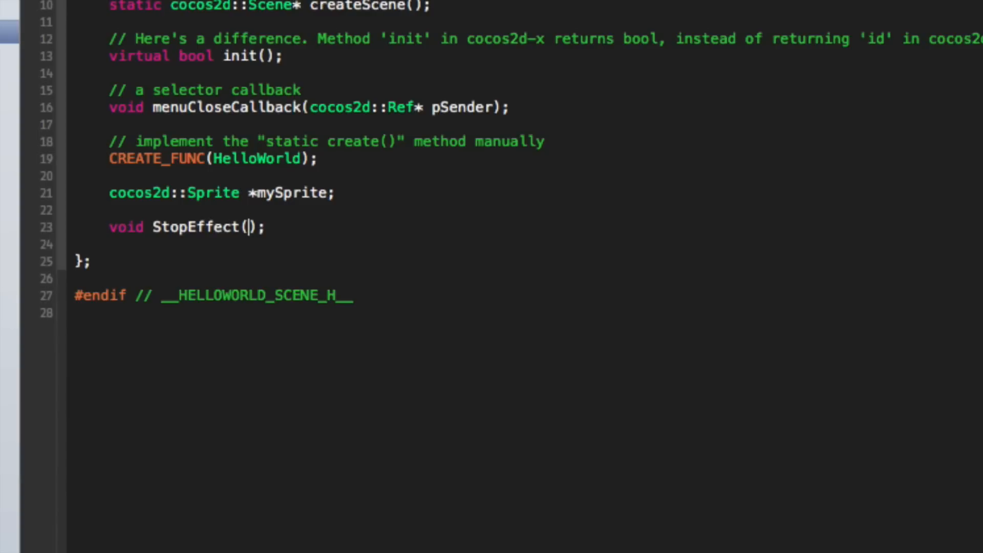
{"action": "type", "text": "float dt"}
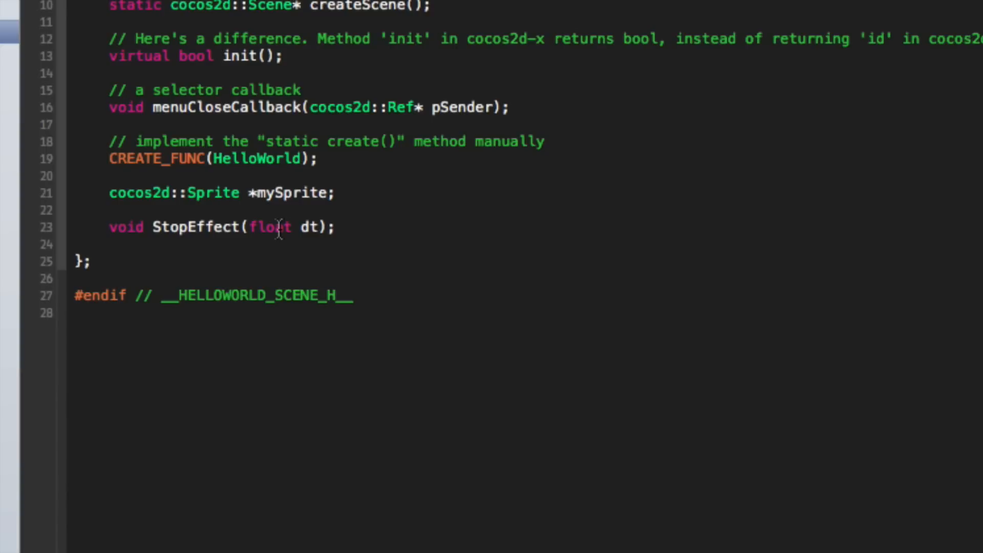
{"action": "left_click", "coordinate": [316, 226]}
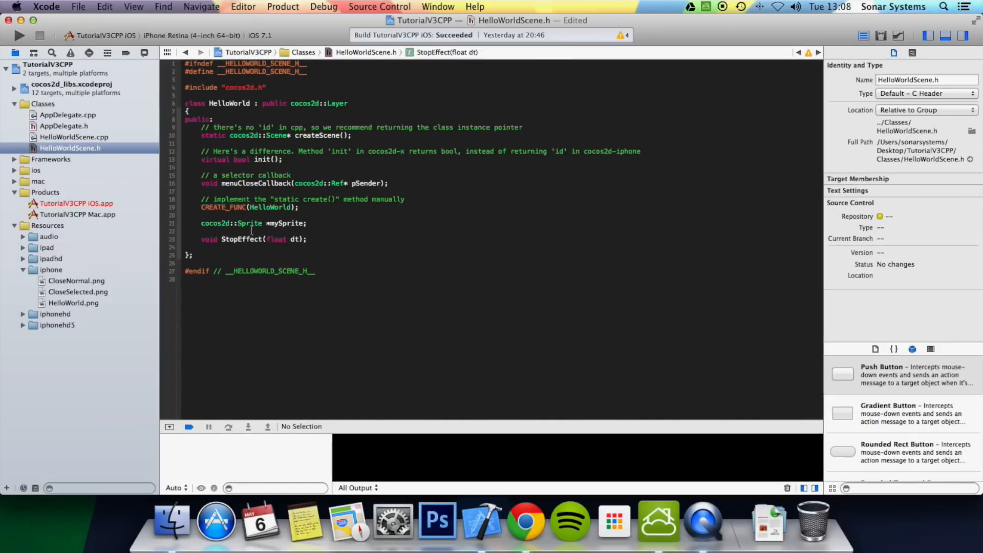
Define HelloWorld::StopEffect calling CocosDenshion::SimpleAudioEngine::getInstance()->stopAllEffects() in HelloWorldScene.cpp.
{"action": "left_click", "coordinate": [74, 136]}
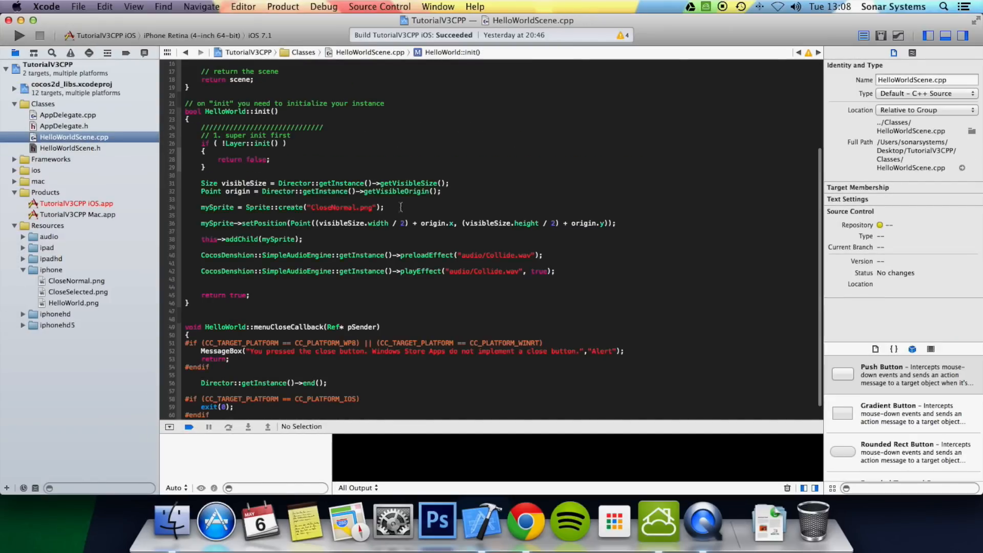
{"action": "mouse_move", "coordinate": [218, 292]}
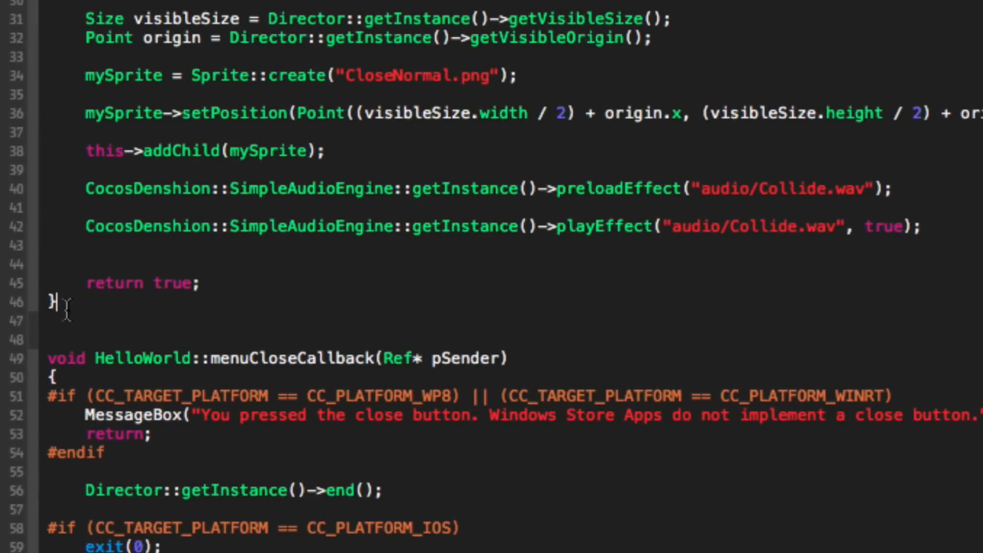
{"action": "type", "text": "void HelloWorld::StopEffect(float dt"}
{"action": "type", "text": "{"}
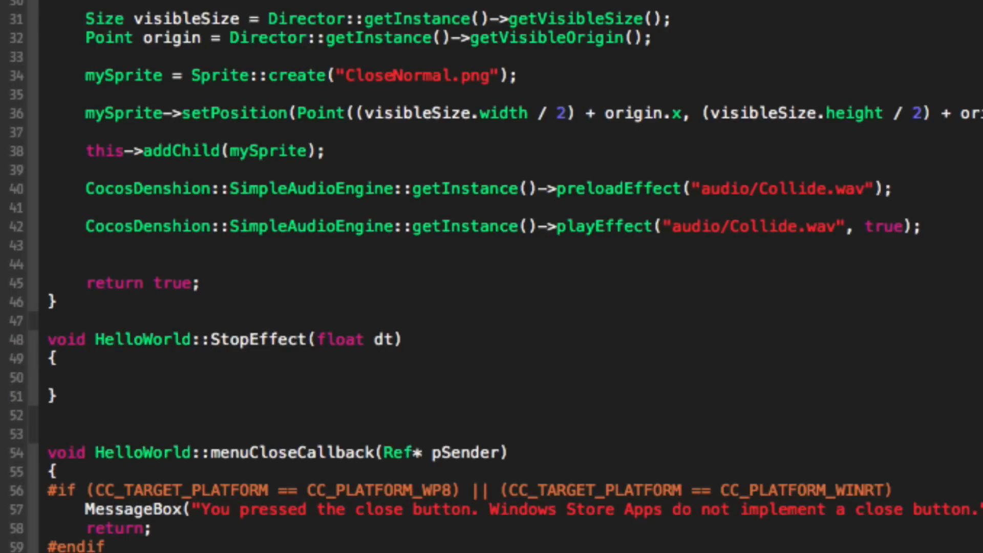
{"action": "type", "text": "CocosDenshion::"}
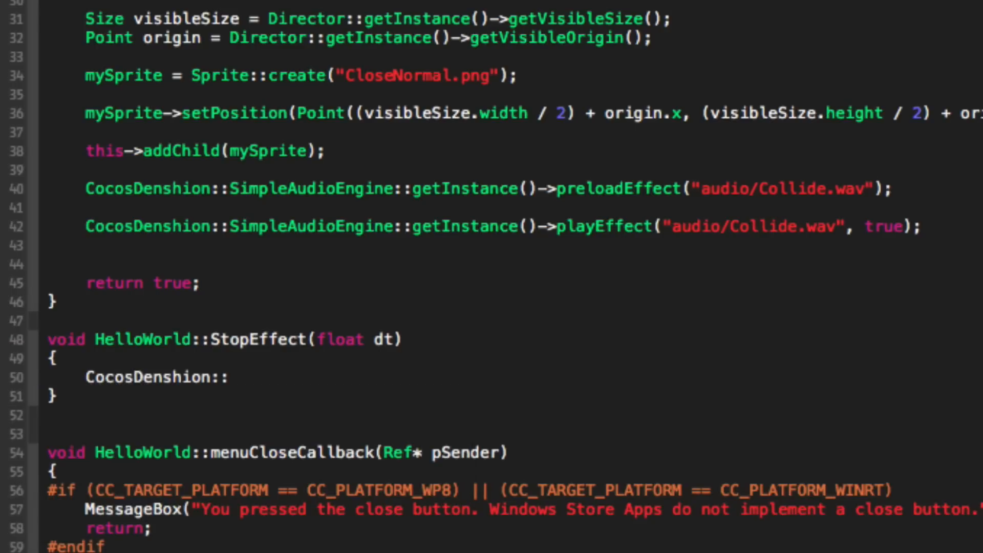
{"action": "type", "text": "SimpleAudioEngine::get"}
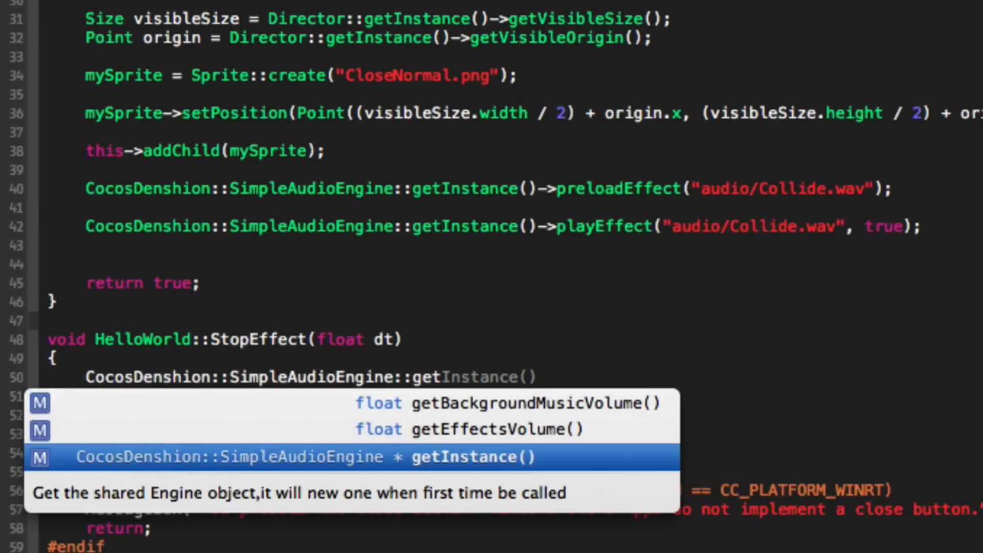
{"action": "type", "text": "S"}
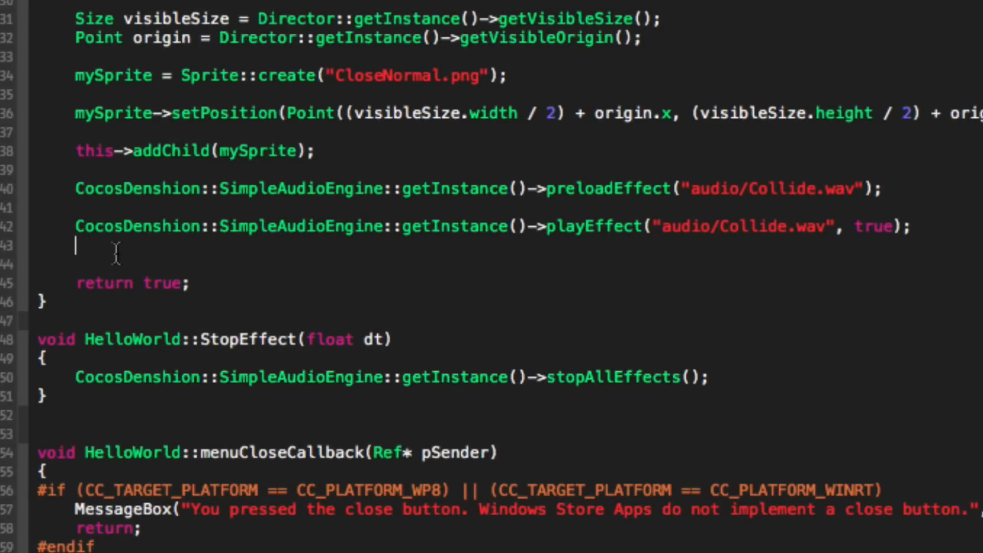
Add this->schedule(schedule_selector(HelloWorld::StopEffect), 5.0f); in init() after playing the sound.
{"action": "type", "text": "this"}
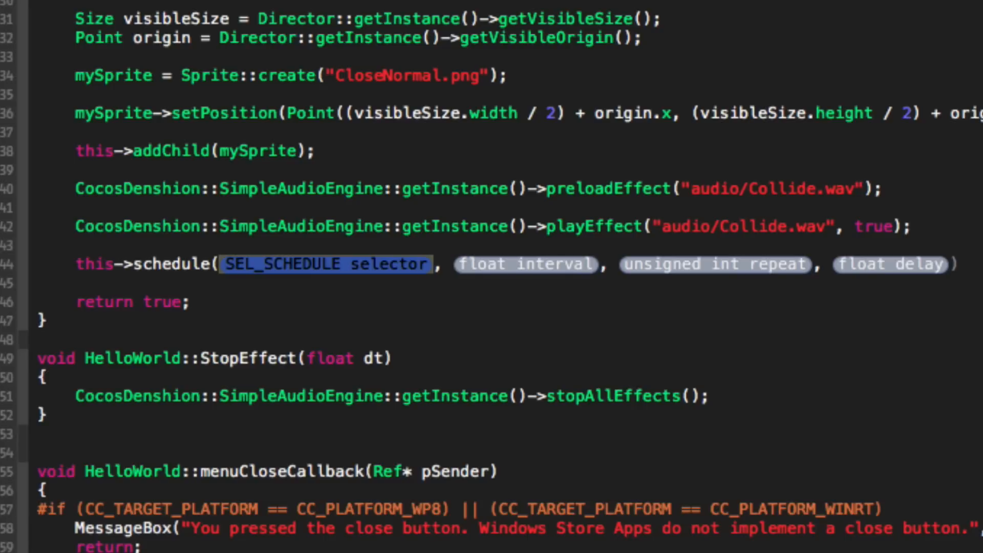
{"action": "type", "text": "s->schedule(schedule"}
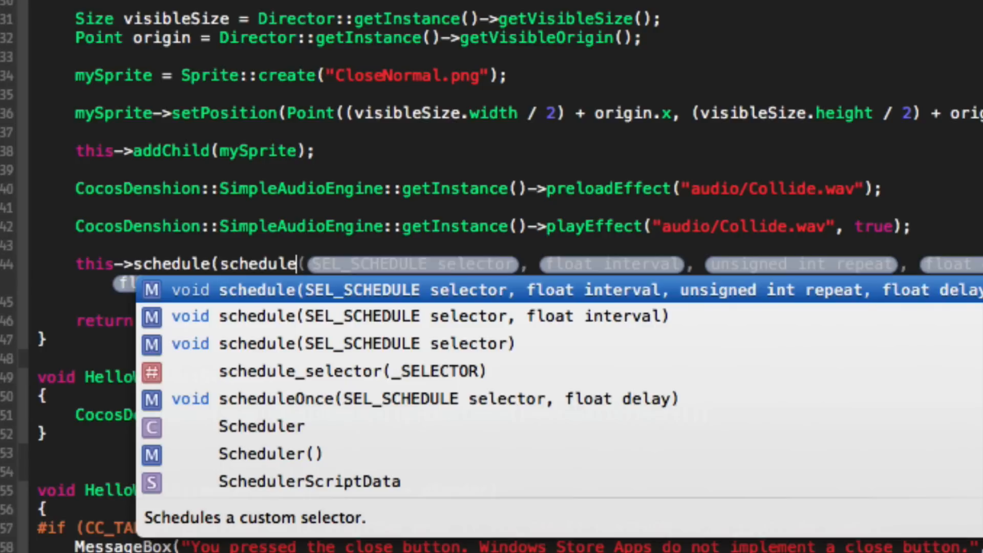
{"action": "left_click", "coordinate": [333, 372]}
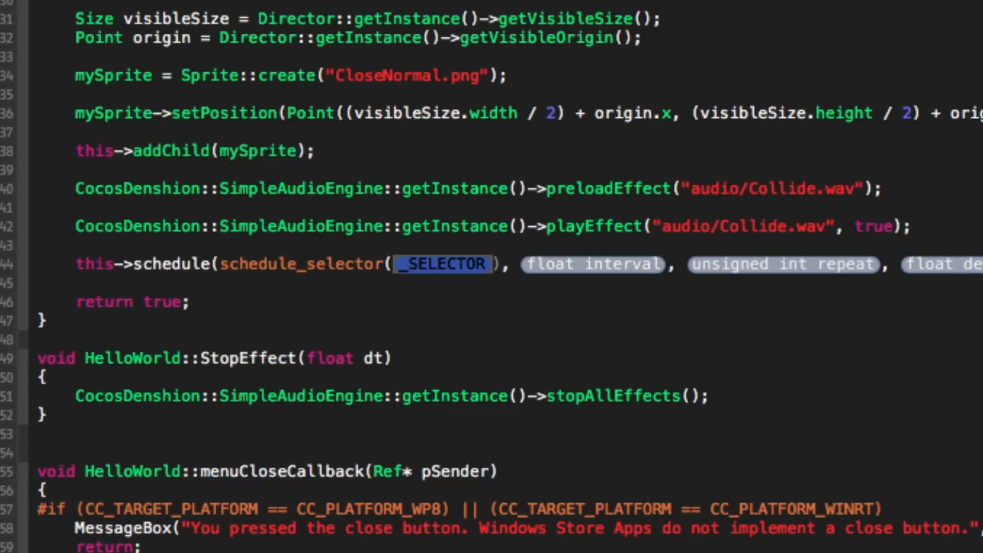
{"action": "type", "text": "HelloWorld::StopEffect"}
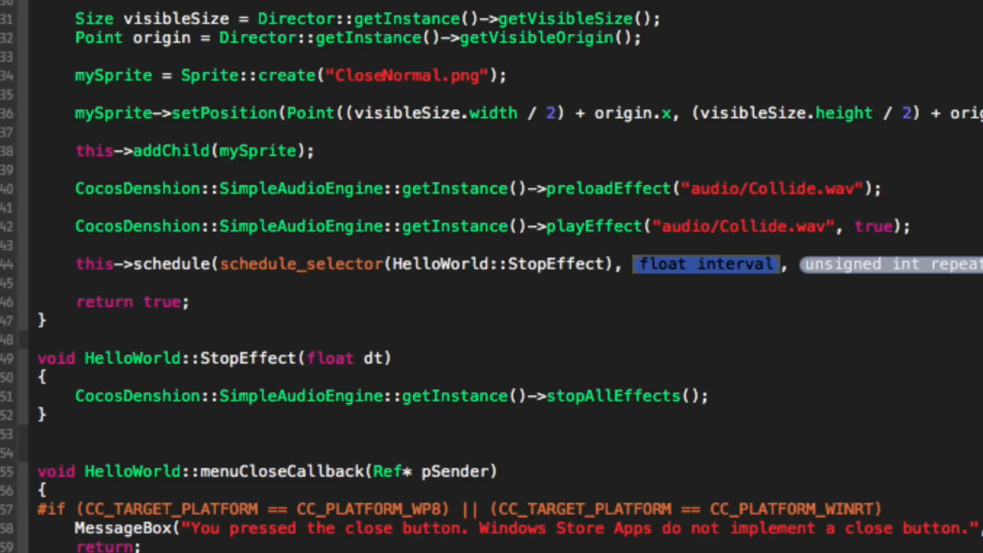
{"action": "type", "text": "5.0get"}
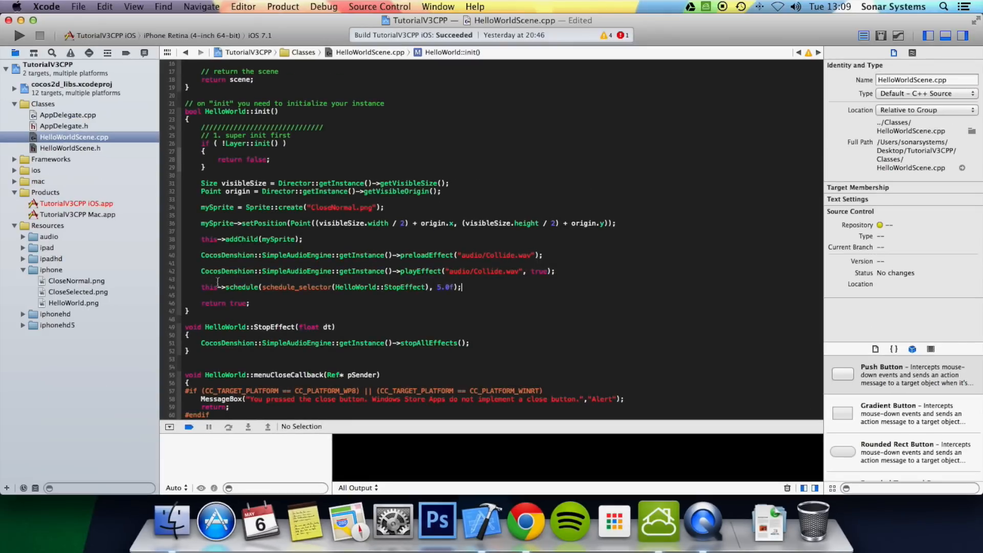
Build and launch the TutorialV3CPP app in the iOS Simulator.
{"action": "left_click", "coordinate": [18, 35]}
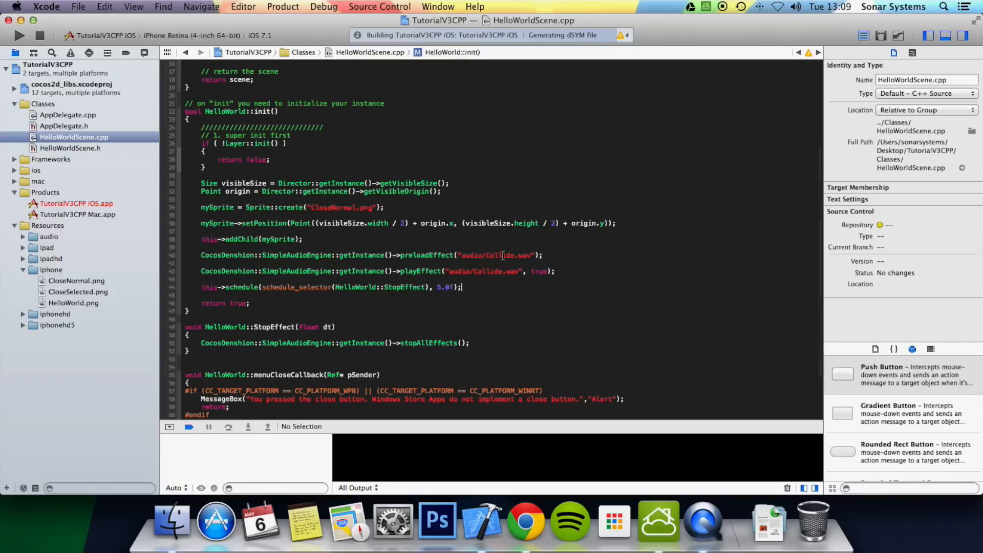
{"action": "left_click", "coordinate": [19, 35]}
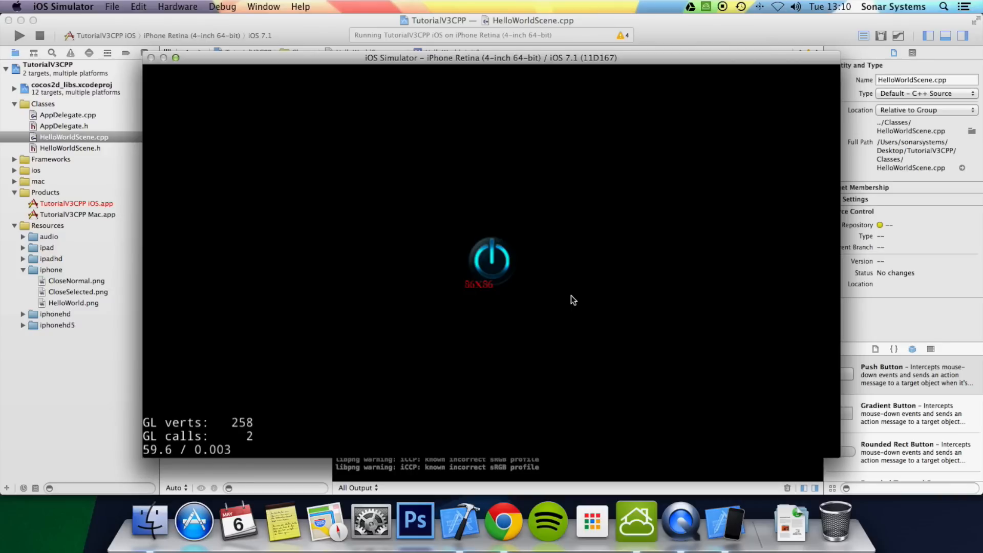
{"action": "mouse_move", "coordinate": [343, 235]}
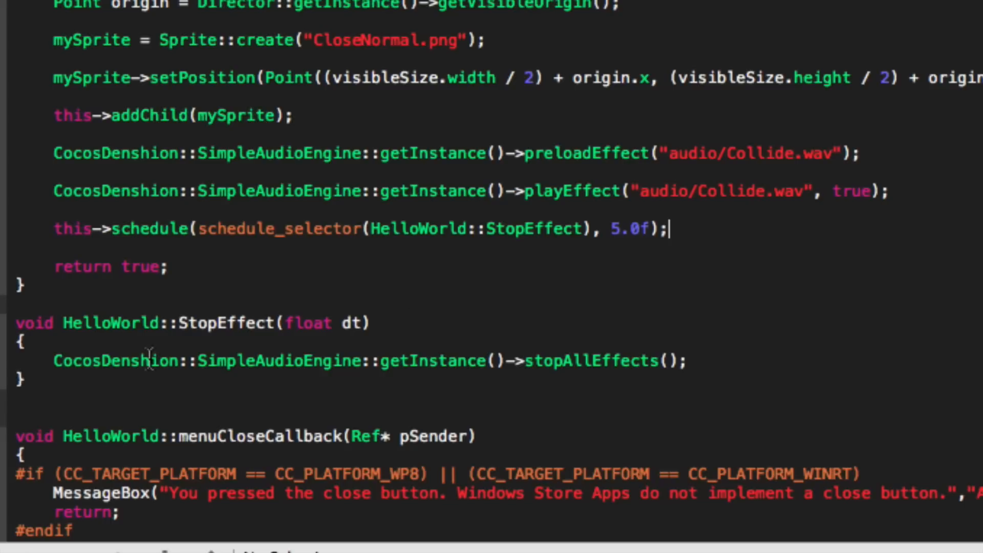
Replace stopAllEffects() with stopEffect(unsigned int nSoundId) in StopEffect.
{"action": "double_click", "coordinate": [596, 361]}
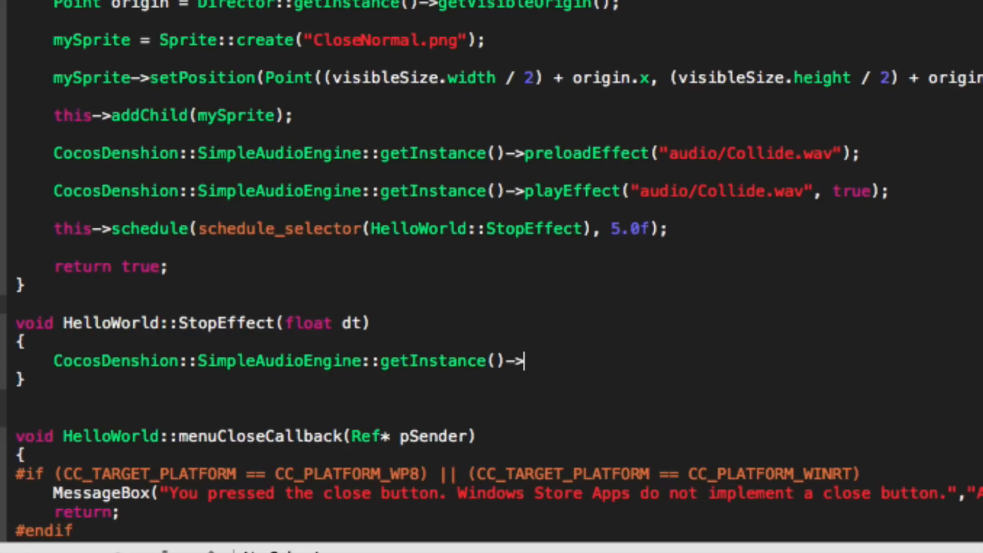
{"action": "type", "text": "stop"}
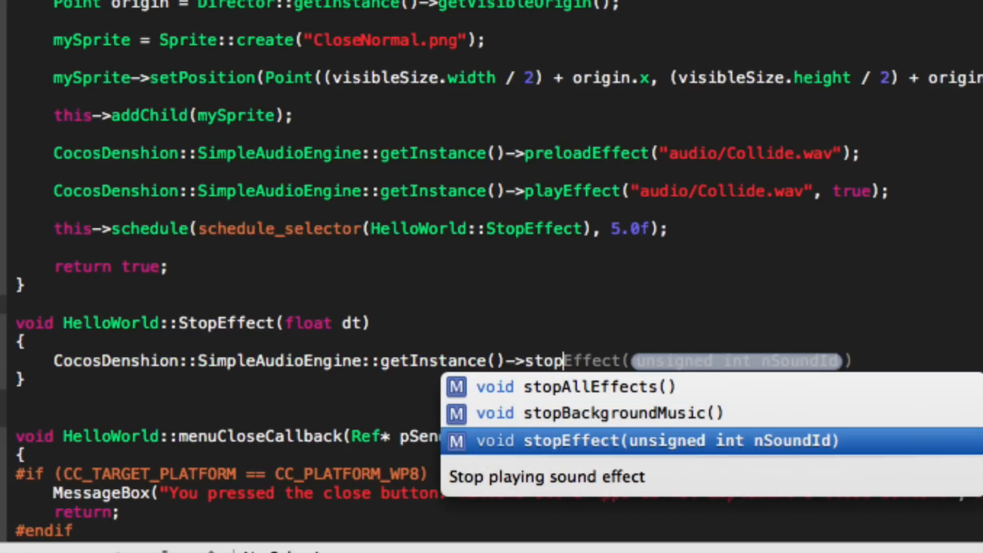
{"action": "left_click", "coordinate": [654, 441]}
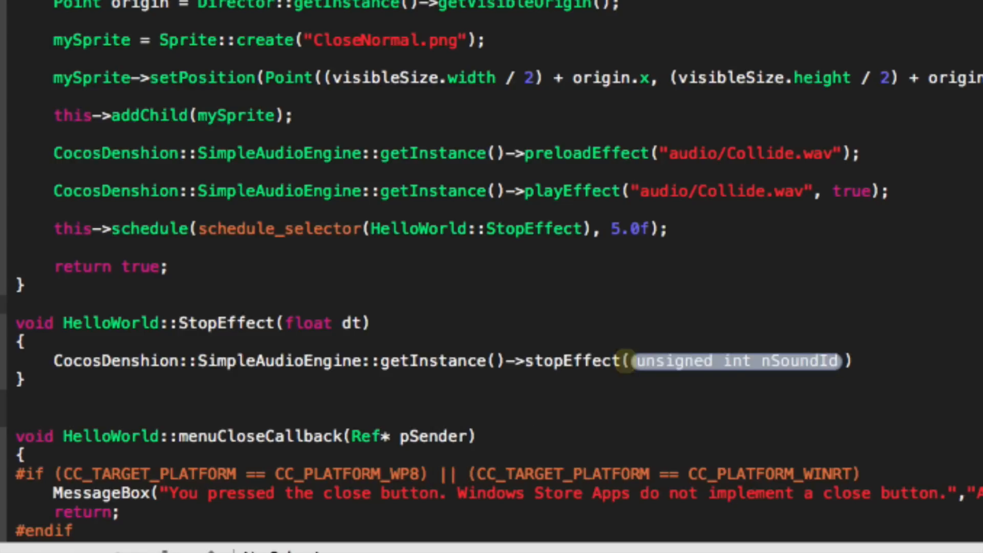
{"action": "type", "text": ";"}
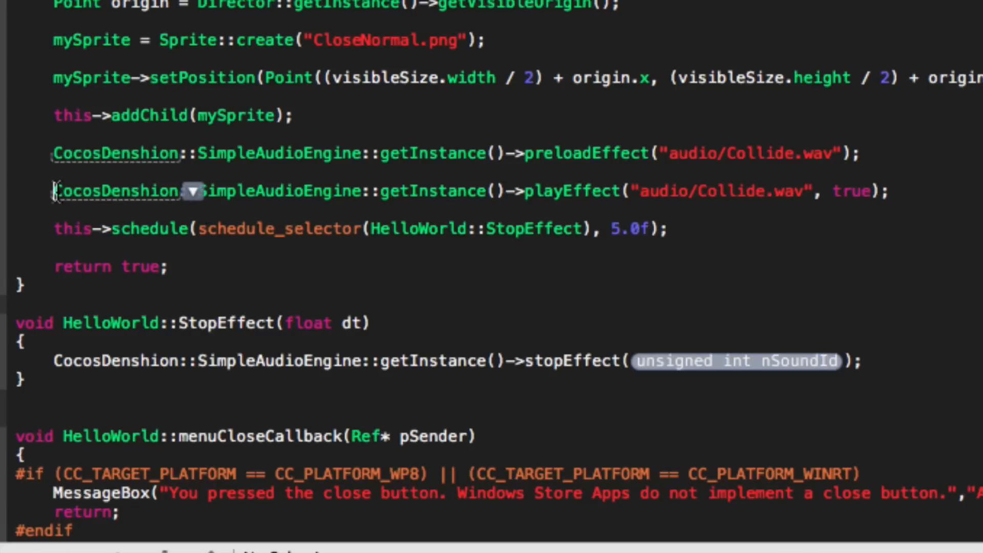
Prefix the playEffect line in init() with soundInt =.
{"action": "type", "text": "soundInt"}
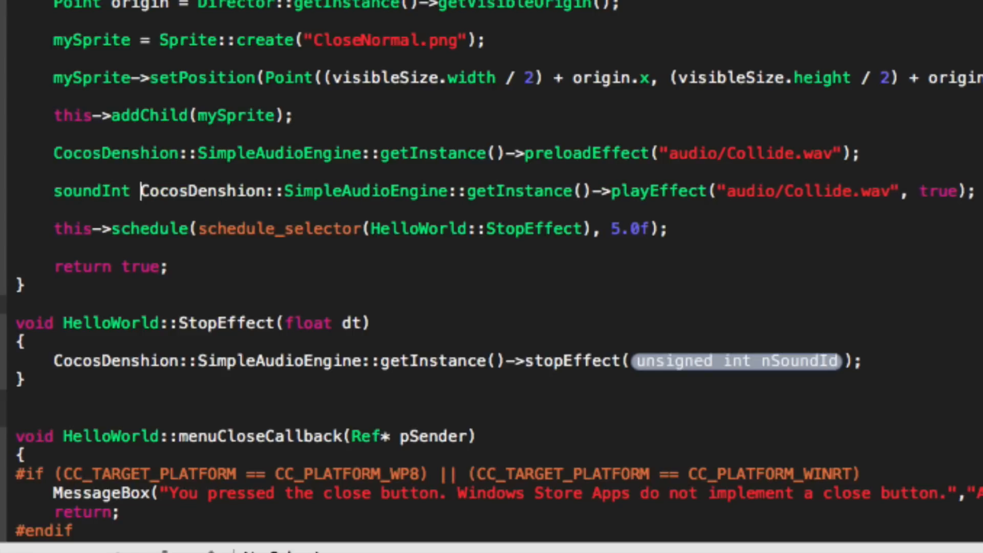
{"action": "type", "text": "="}
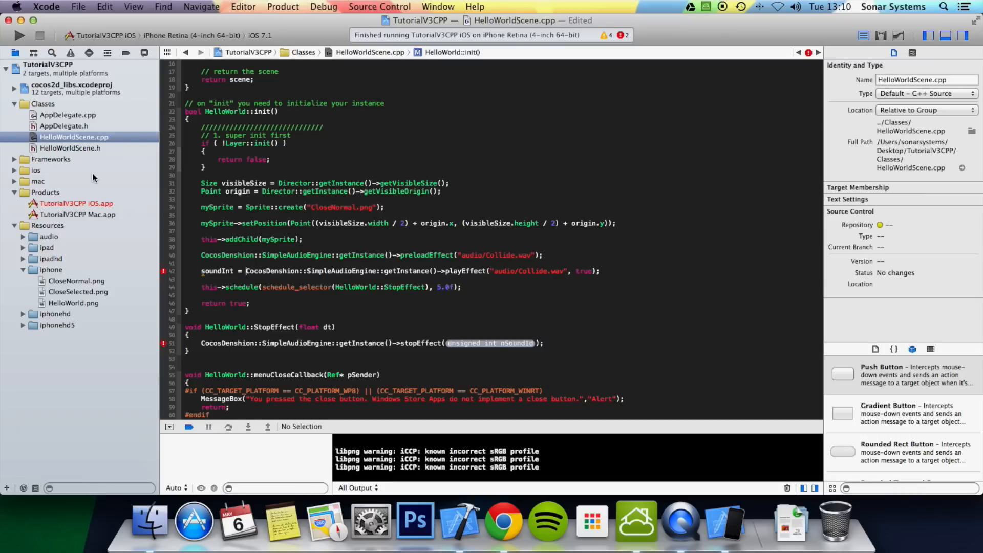
Declare unsigned int soundInt; below StopEffect in HelloWorldScene.h.
{"action": "left_click", "coordinate": [70, 148]}
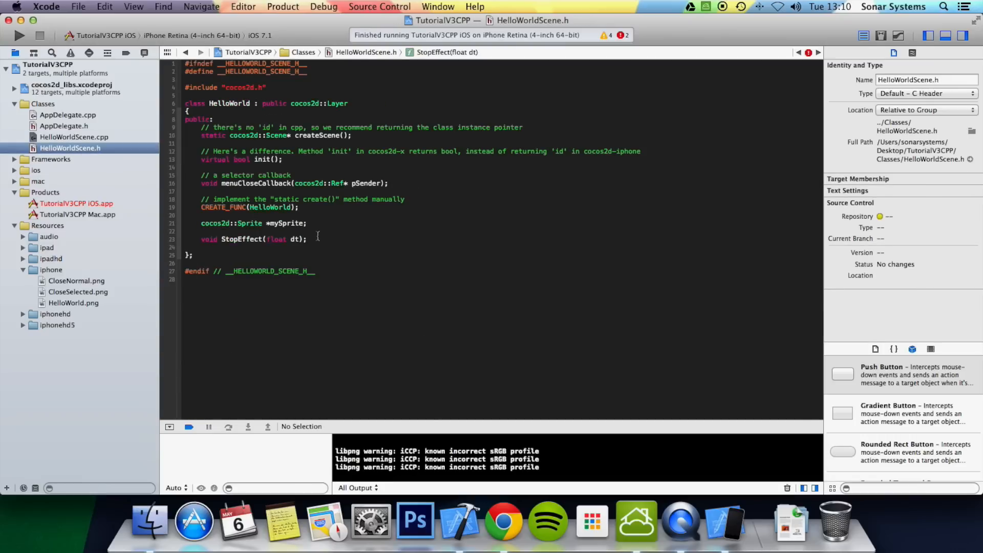
{"action": "key", "text": "Return"}
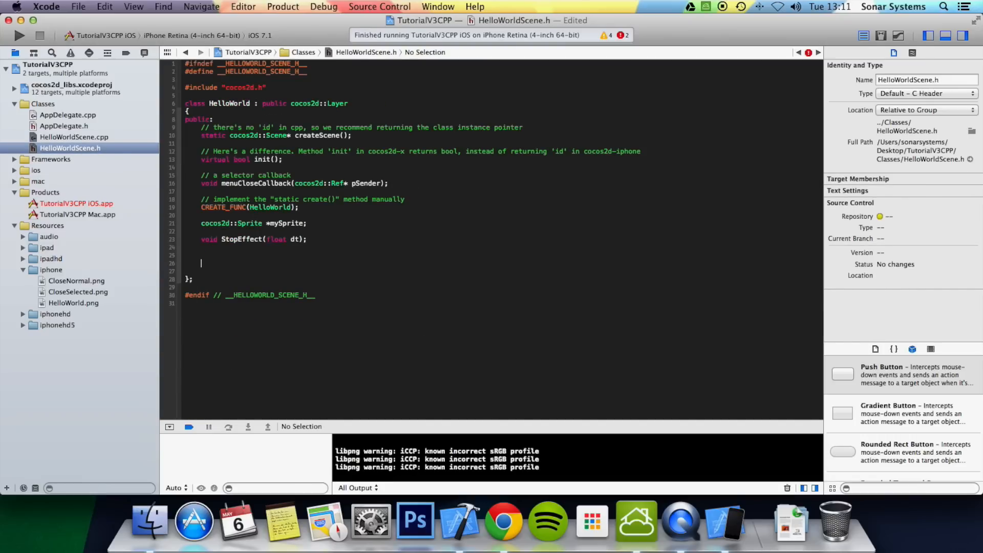
{"action": "type", "text": "soundI"}
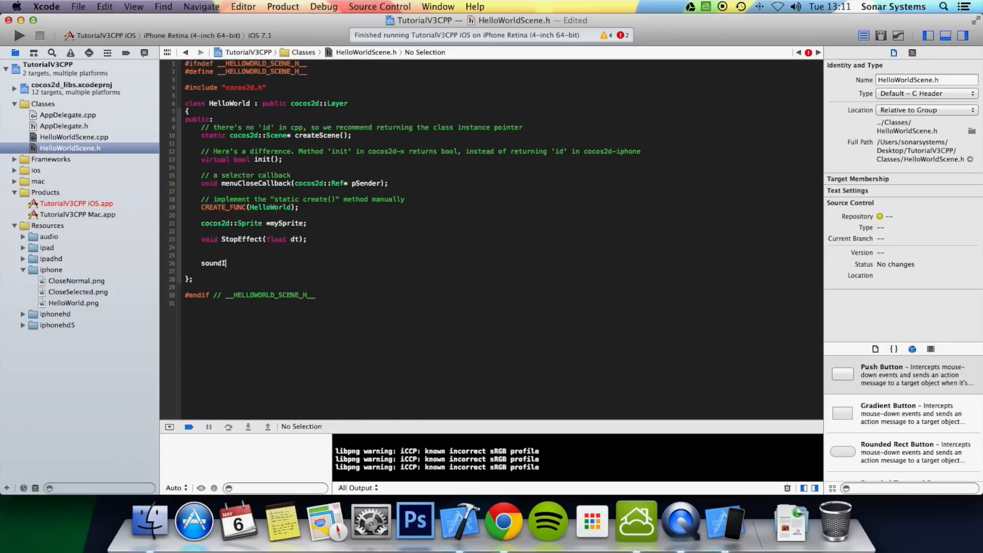
{"action": "type", "text": "nt"}
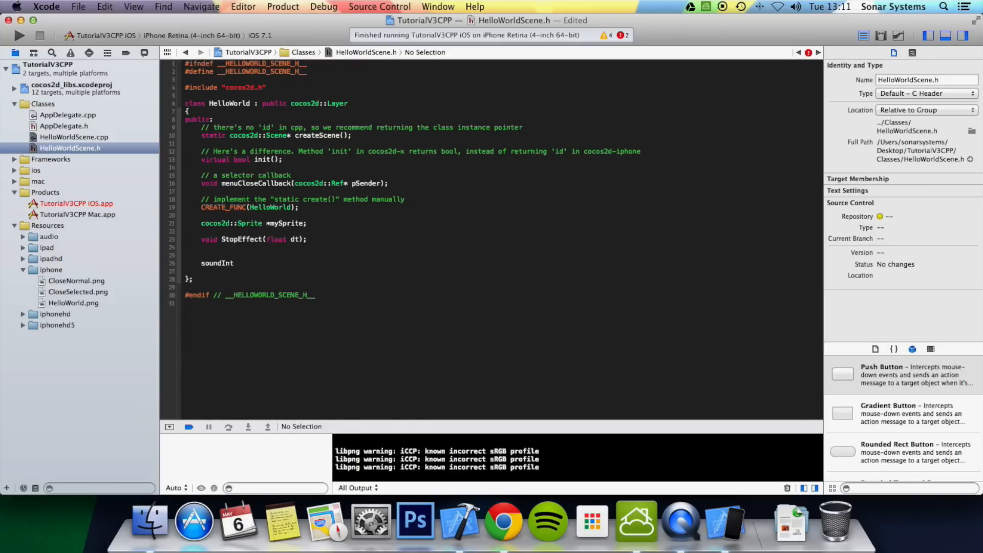
{"action": "key", "text": "backspace"}
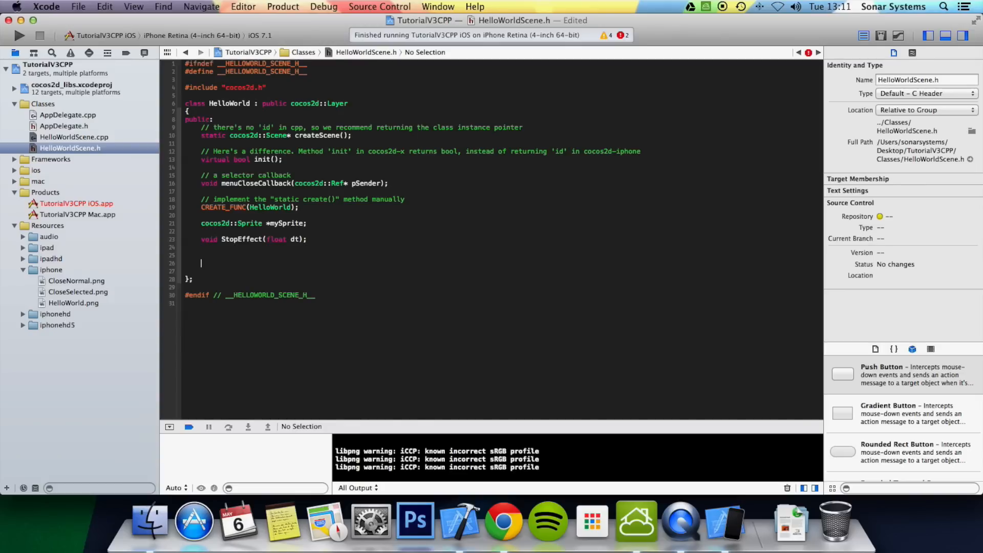
{"action": "type", "text": "uns"}
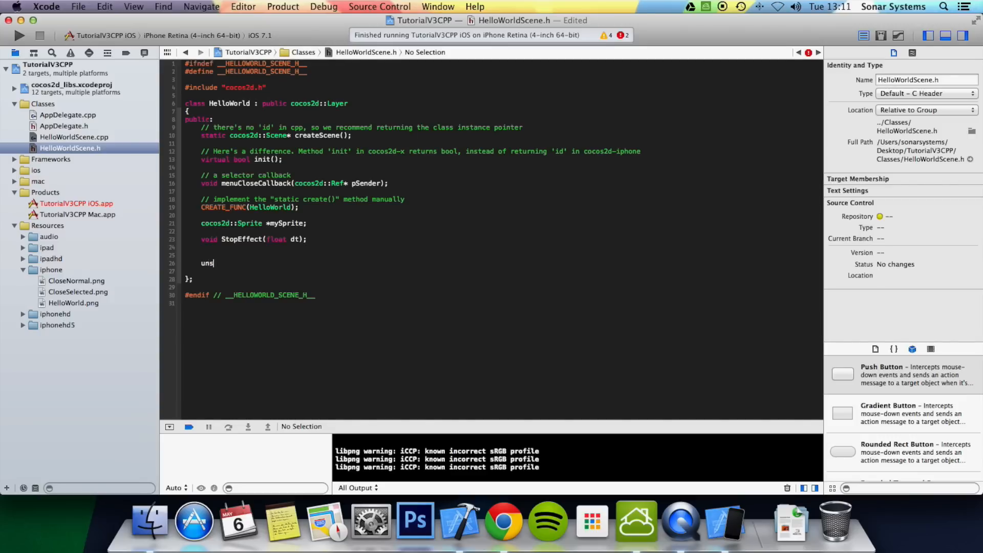
{"action": "type", "text": "igned"}
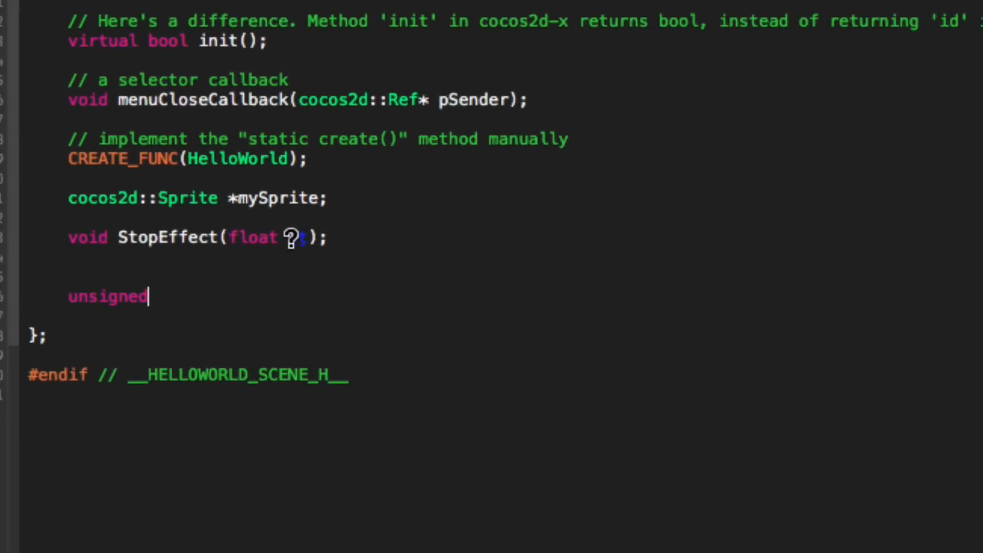
{"action": "type", "text": "int"}
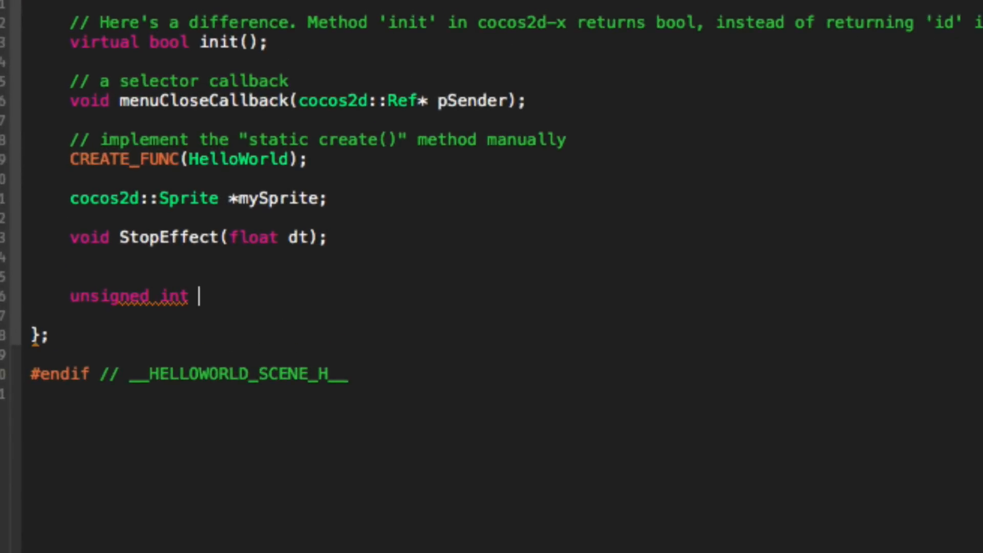
{"action": "type", "text": "soundInt"}
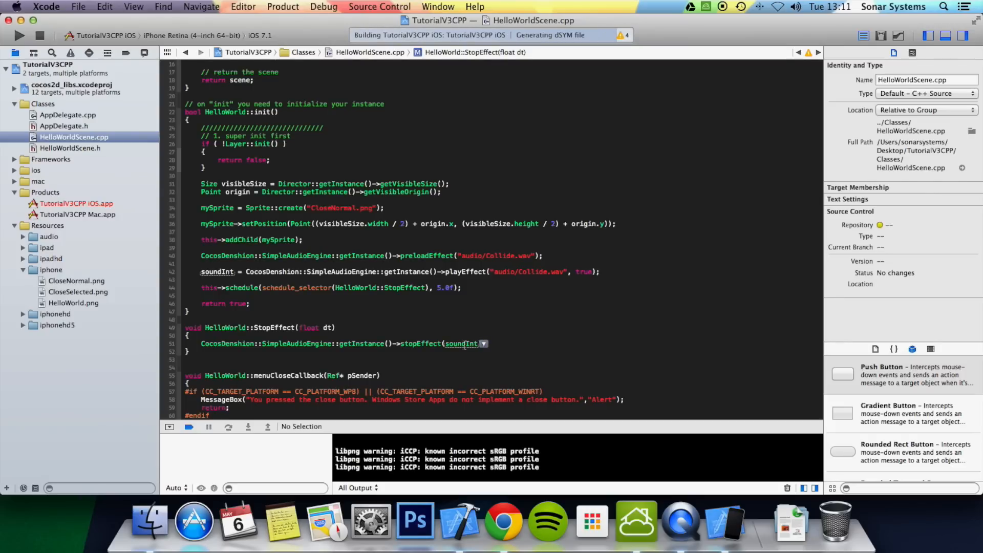
Rebuild and relaunch the app in iOS Simulator with stopEffect(soundInt).
{"action": "left_click", "coordinate": [18, 35]}
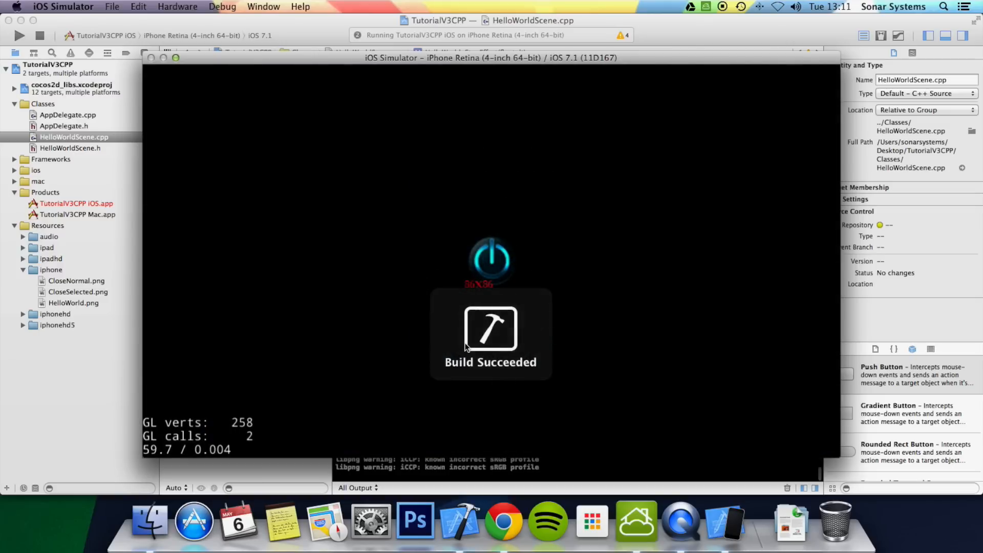